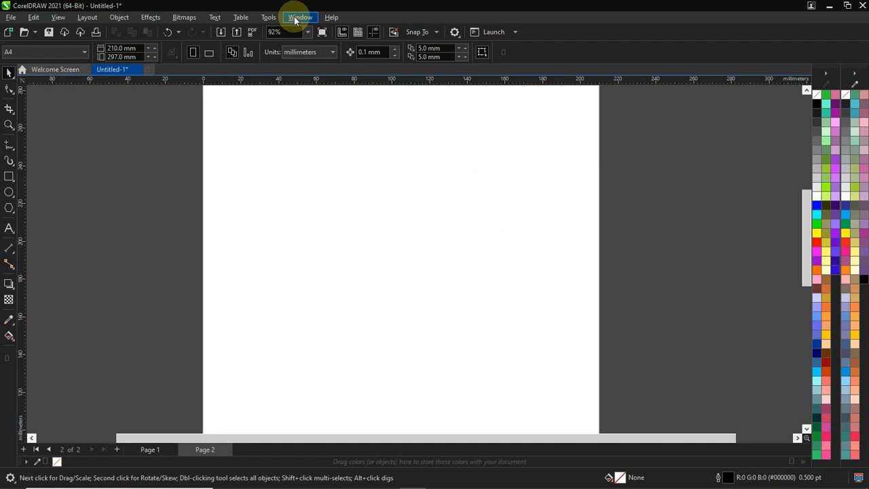
Step: Open the Objects docker from Window > Dockers beside the drawing page
left_click(299, 17)
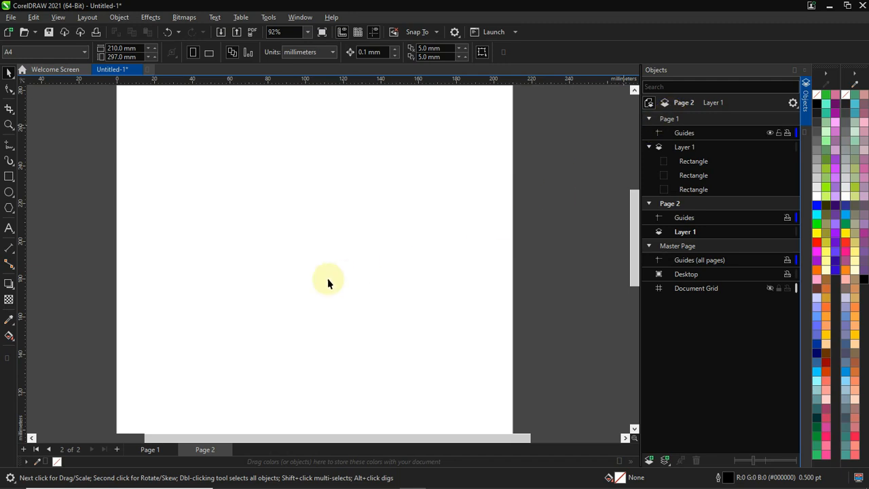
mouse_move(395, 168)
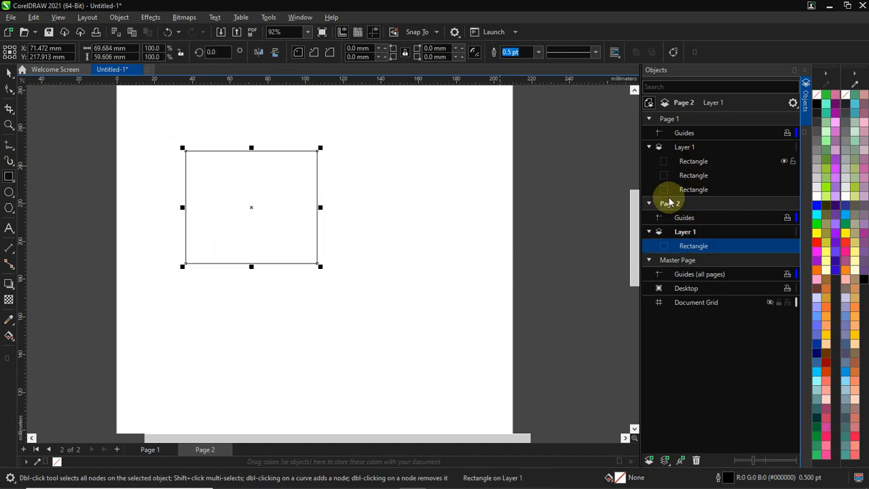
Step: Drag out a rectangle on page 2 so it appears under Layer 1
left_click_drag(251, 207, 382, 233)
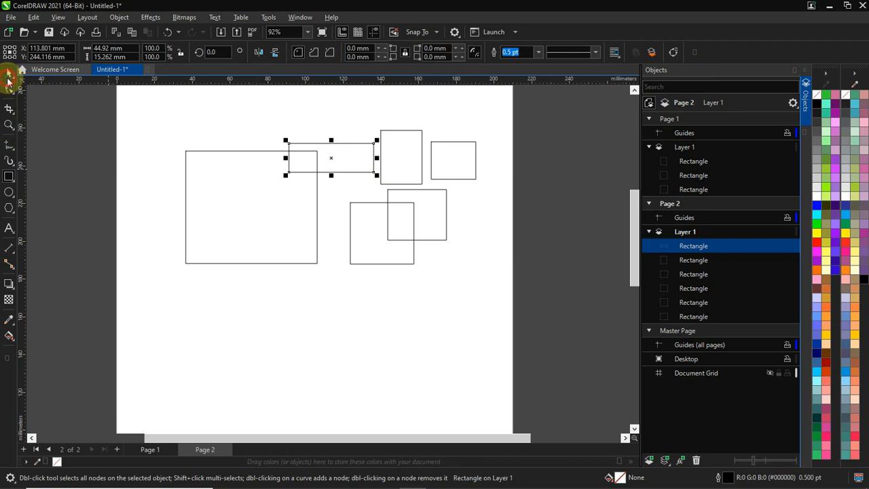
mouse_move(359, 203)
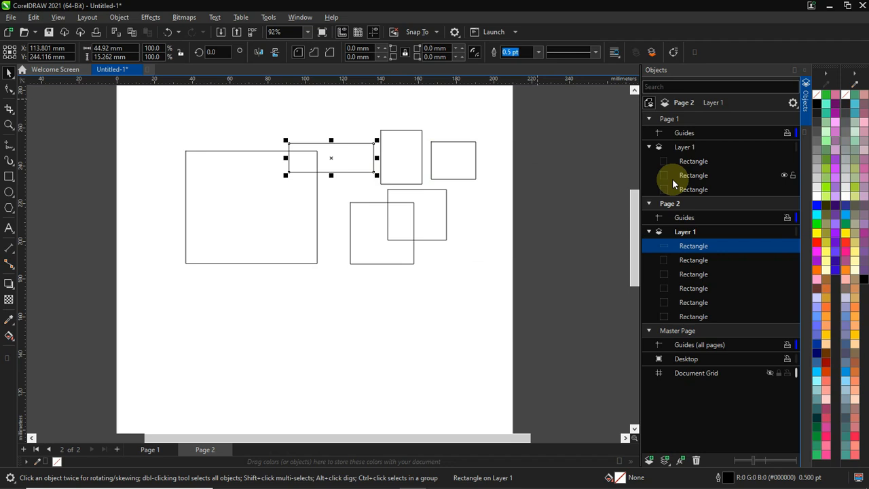
mouse_move(675, 183)
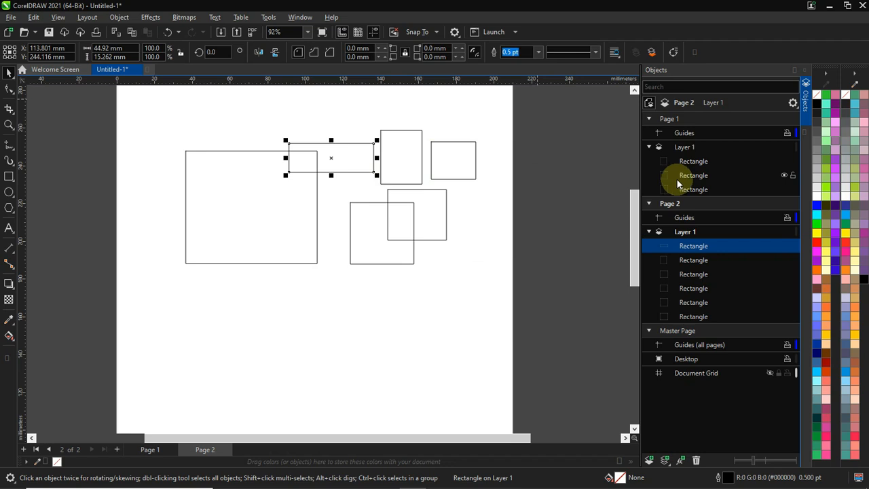